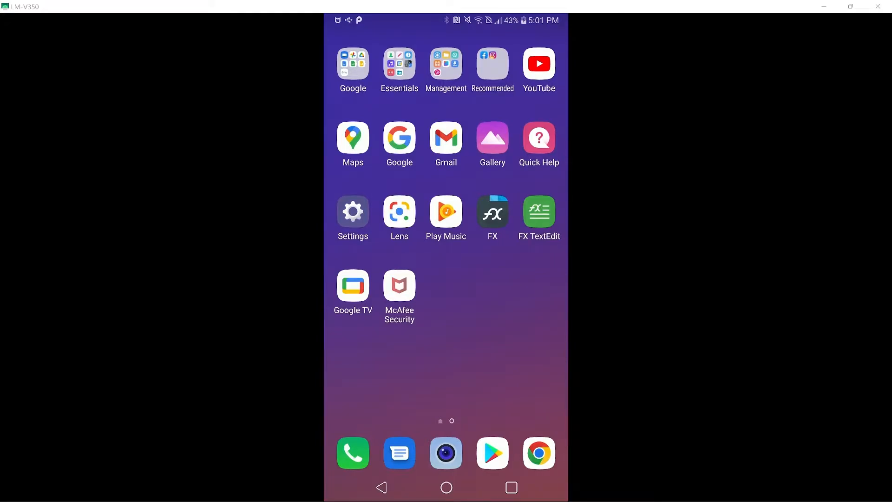
Step: Launch McAfee Security, scroll the My Security feed, and follow Scan now to Identity Protection
left_click(398, 286)
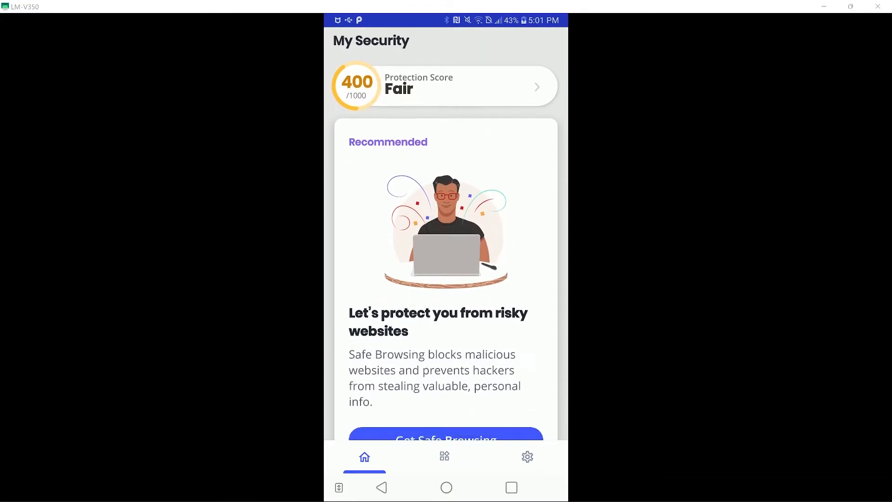
scroll("down", 3)
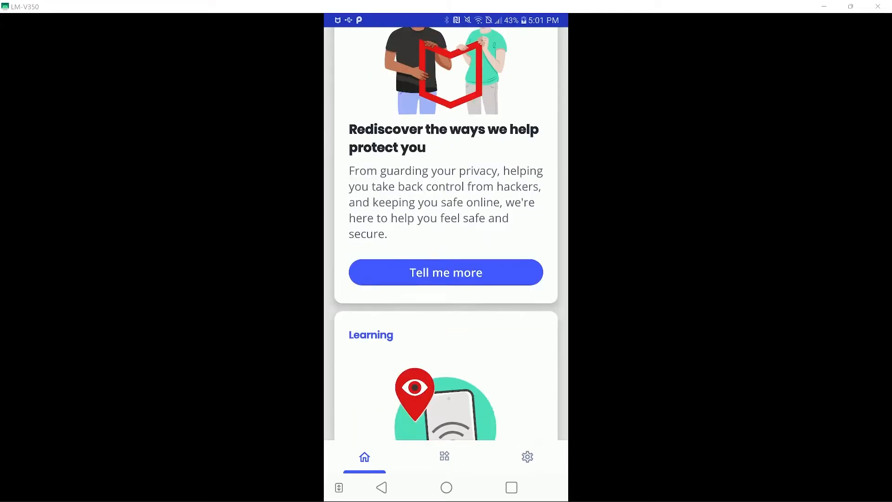
scroll("down", 3)
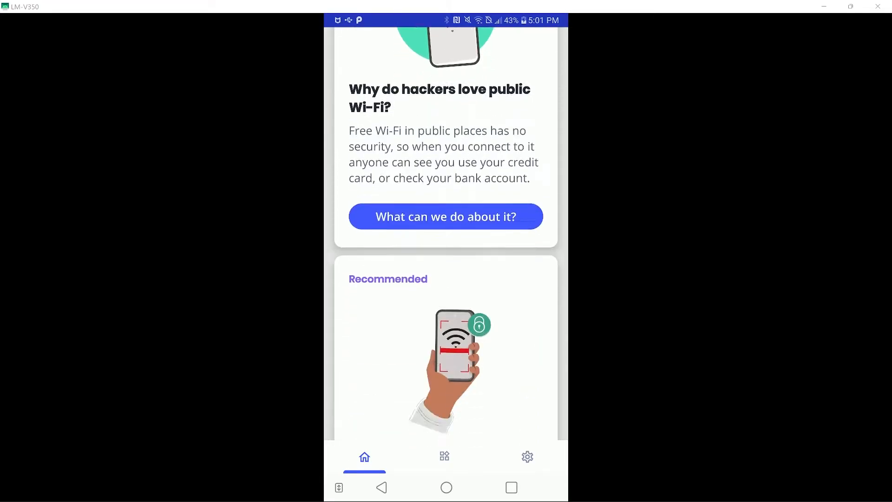
scroll("down", 3)
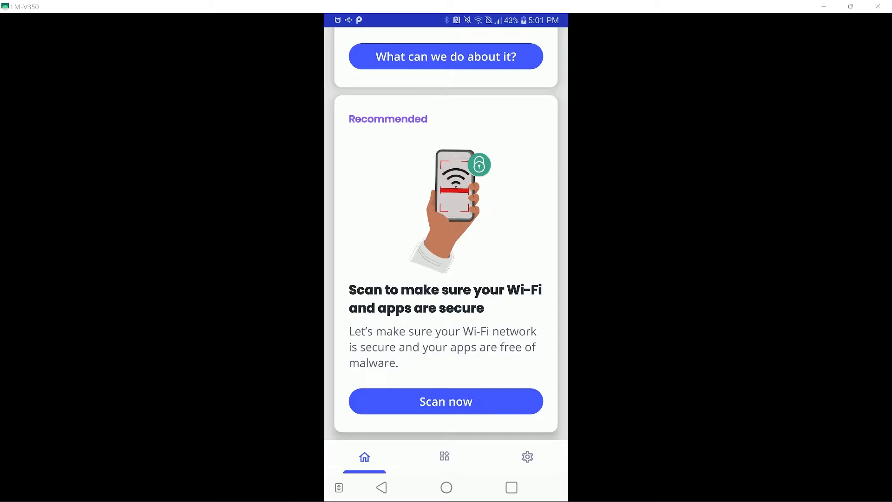
left_click(446, 456)
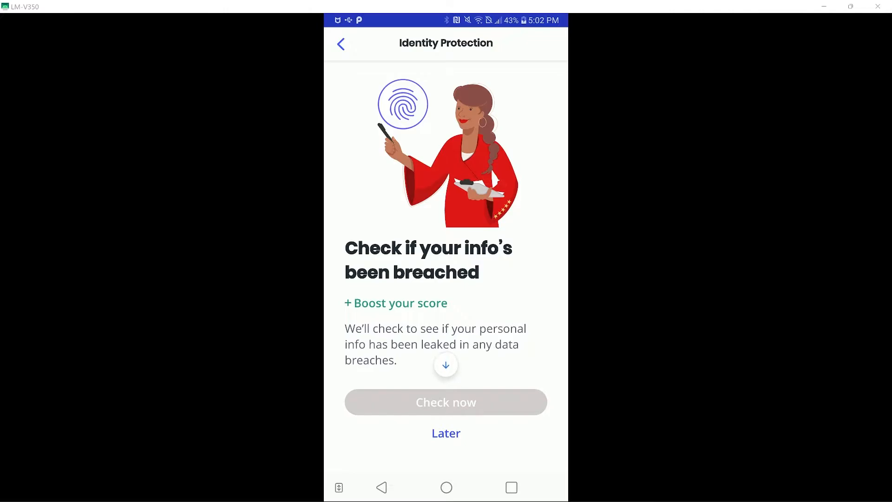
Step: Skip the breach check and browse the Services cards down to Safe Browsing
left_click(341, 44)
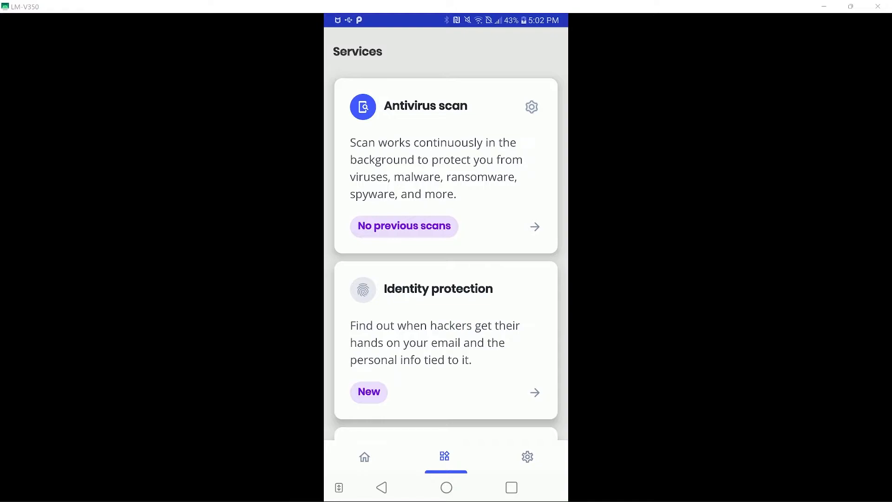
scroll("down", 3)
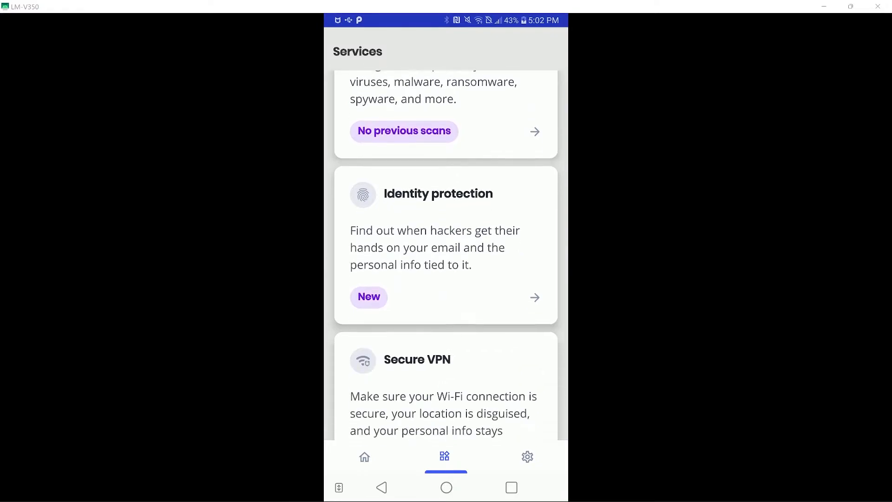
scroll("down", 3)
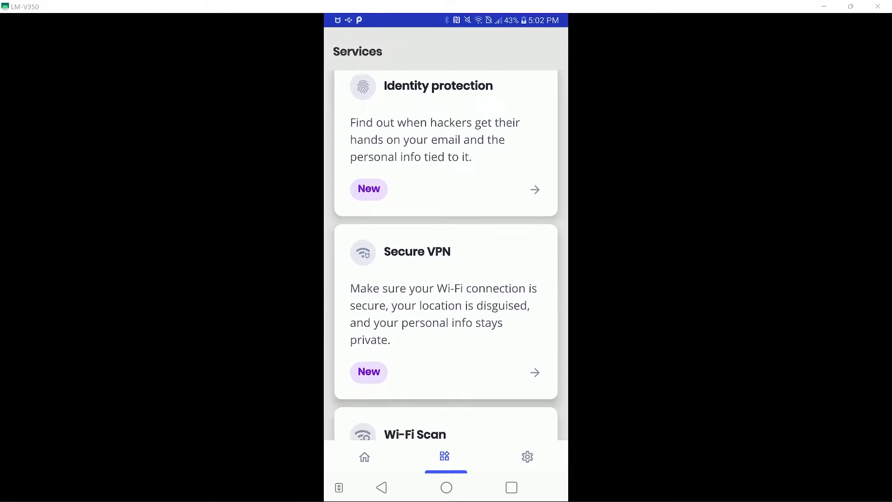
scroll("down", 3)
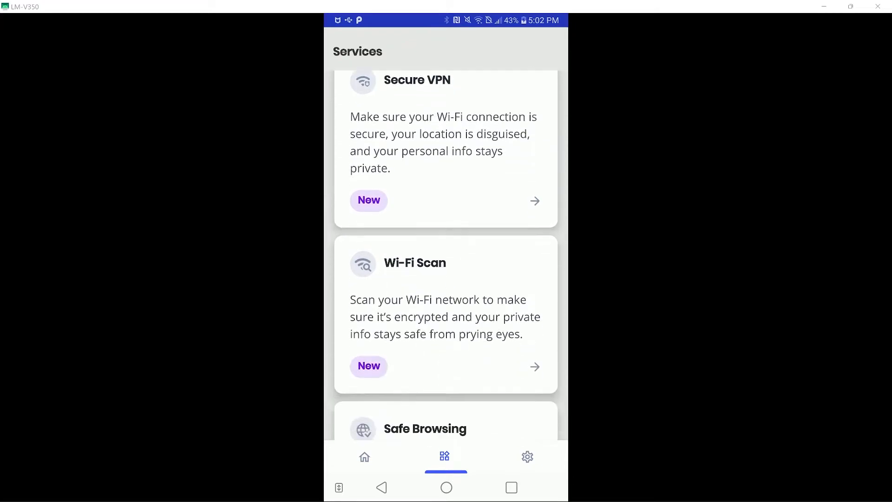
scroll("down", 3)
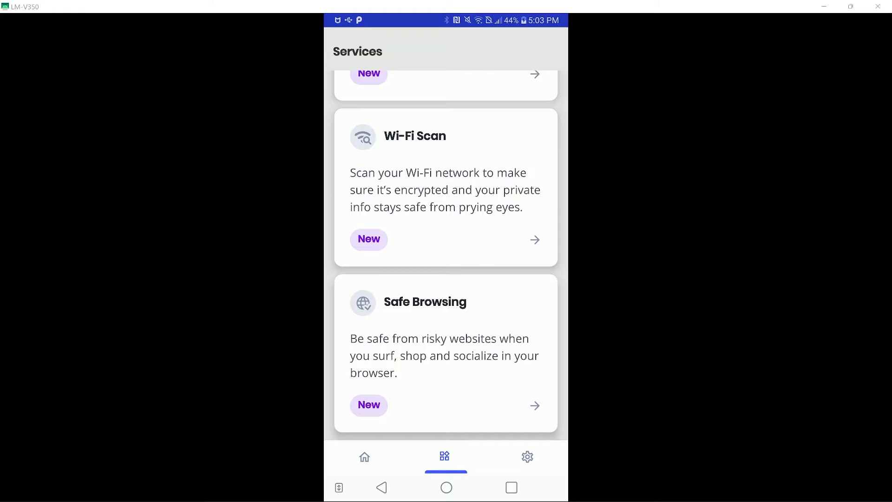
left_click(527, 456)
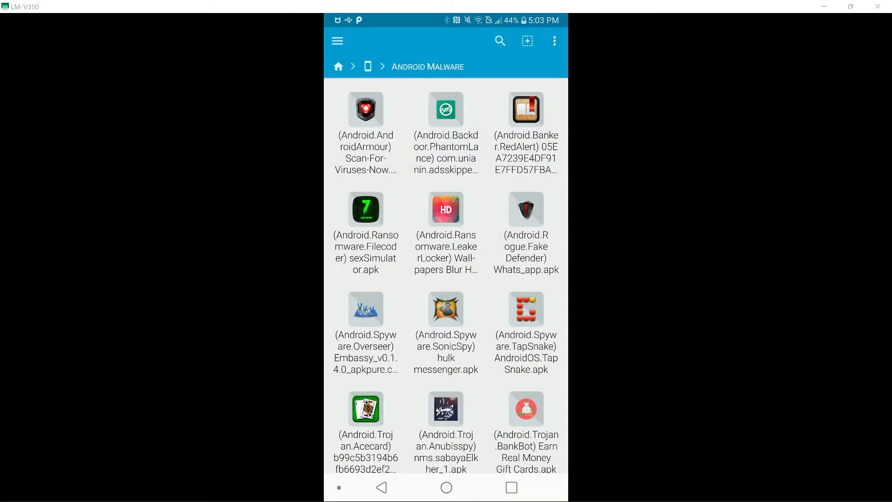
Step: Scroll through the sample APKs in the Android Malware folder
scroll("down", 3)
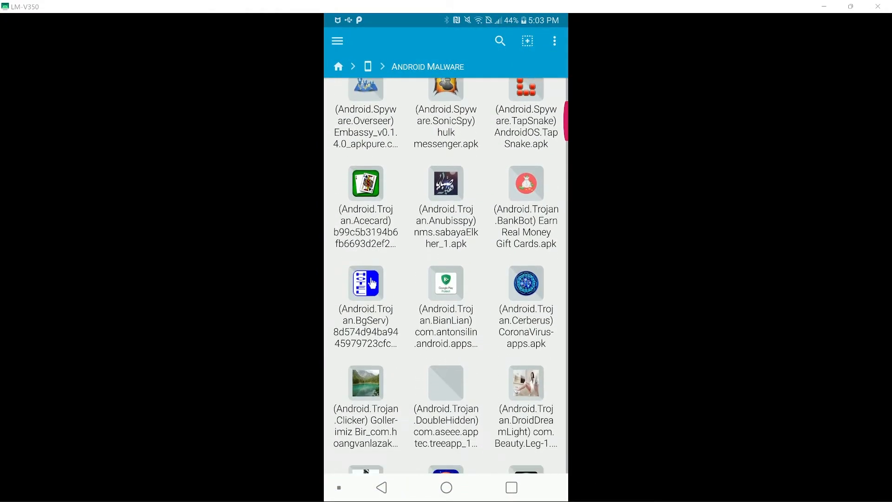
scroll("down", 3)
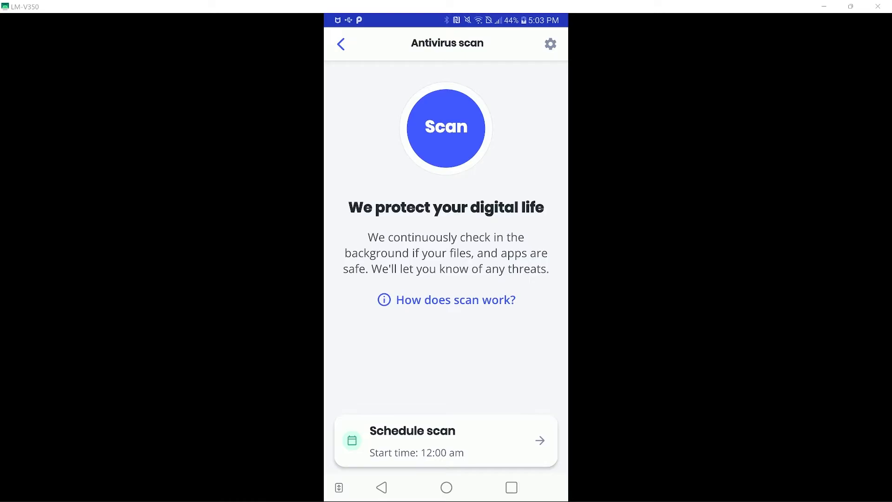
left_click(446, 126)
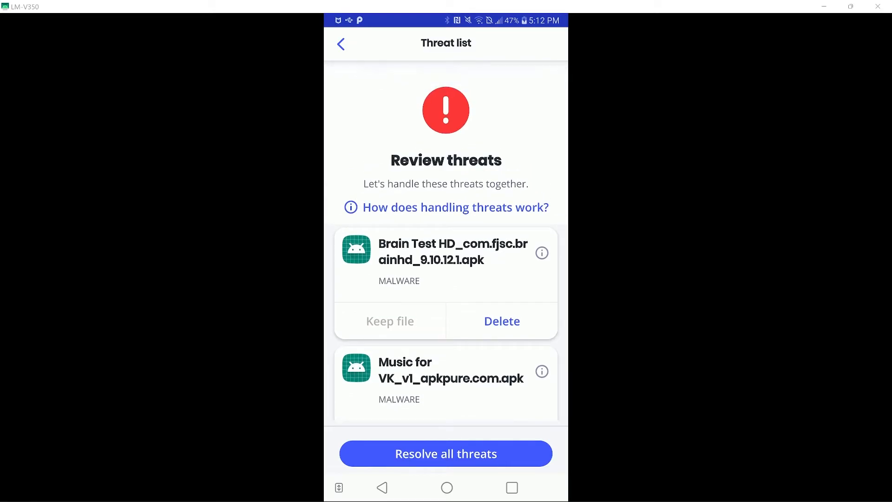
Step: Resolve all threats, confirm their deletion, and return to the dashboard
left_click(446, 453)
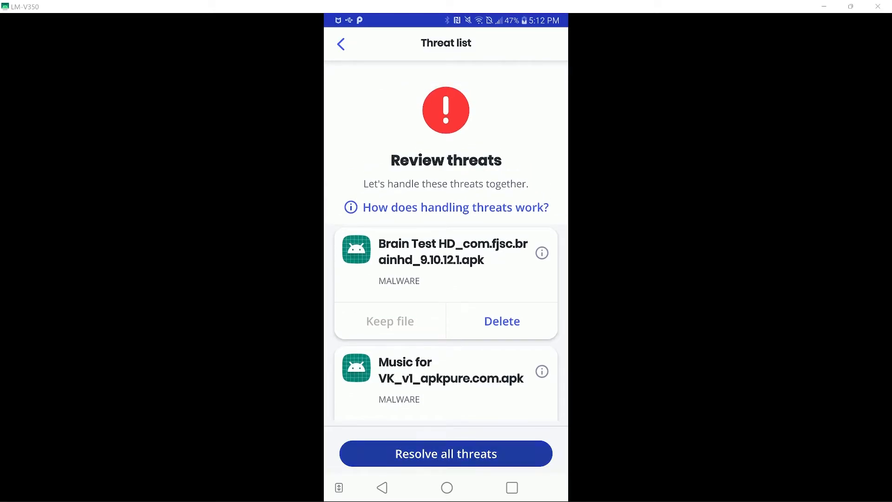
left_click(446, 454)
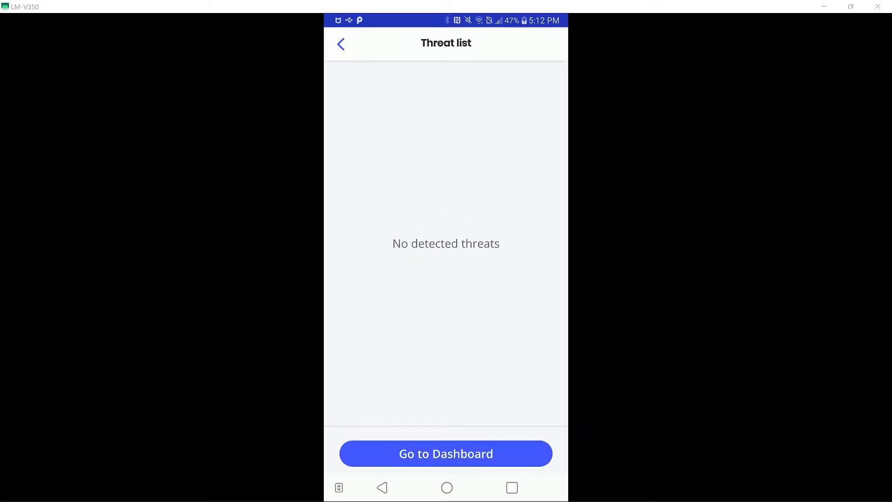
left_click(445, 453)
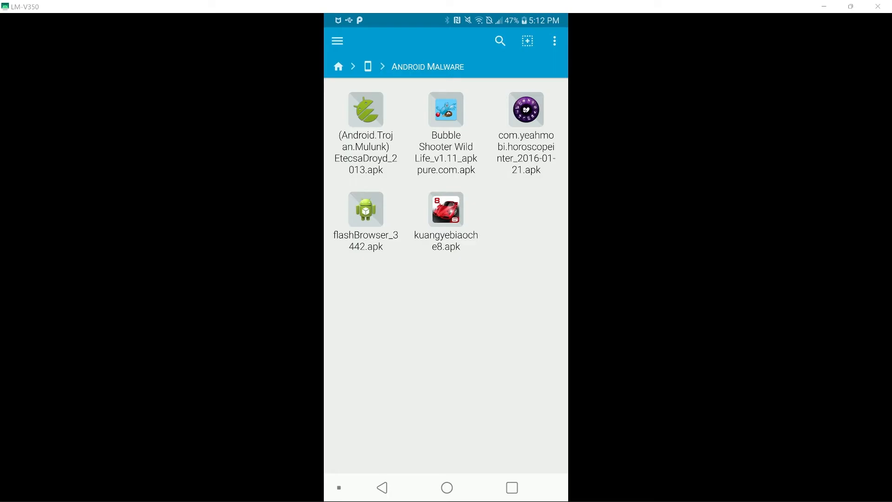
Step: Install EtecsaDroyd 2013 past Play Protect's warning, then open the Bubble Shooter Wild Life prompt
left_click(366, 109)
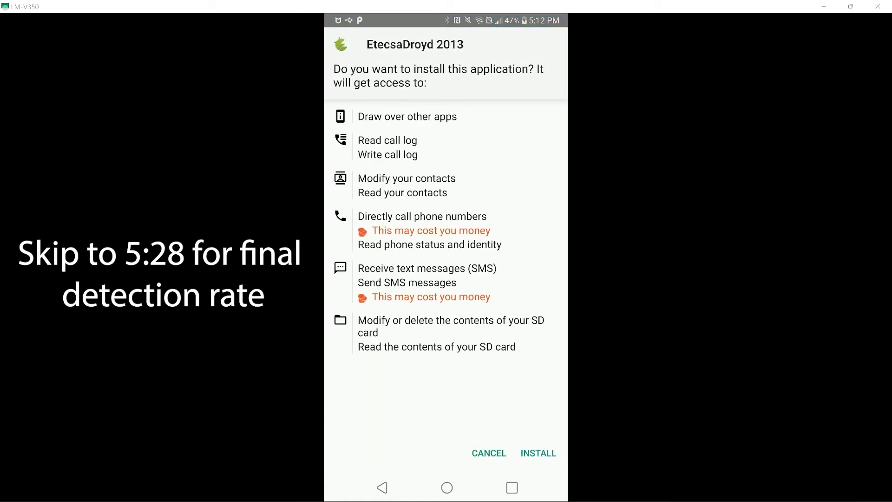
left_click(538, 453)
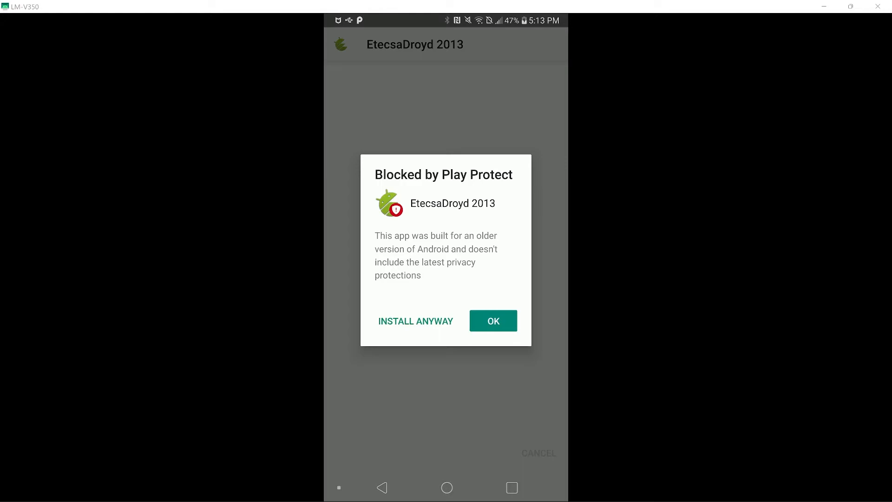
left_click(415, 321)
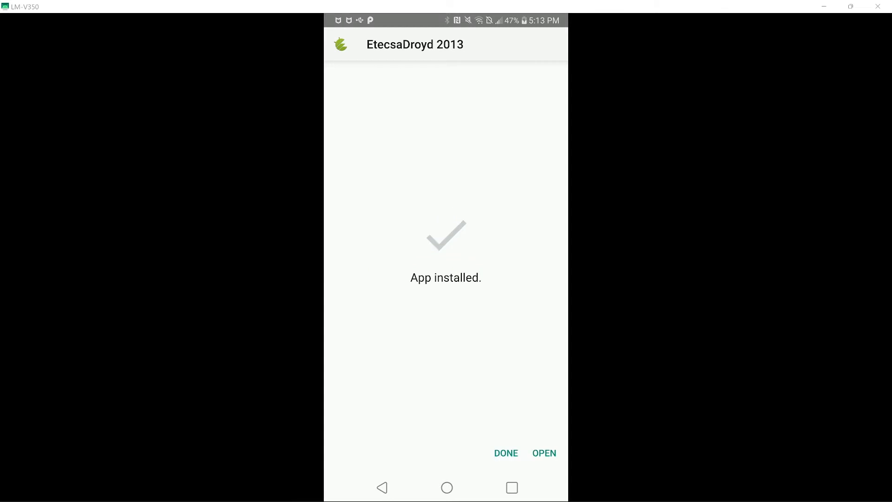
left_click_drag(446, 20, 445, 228)
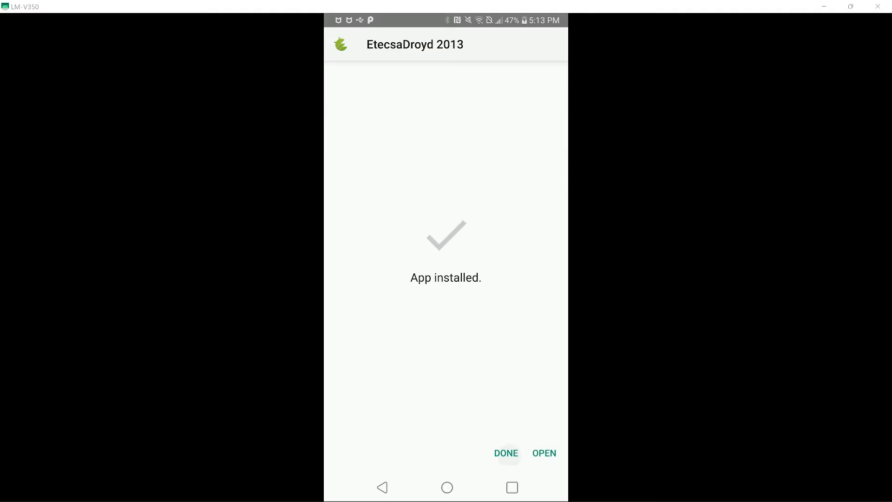
left_click(506, 453)
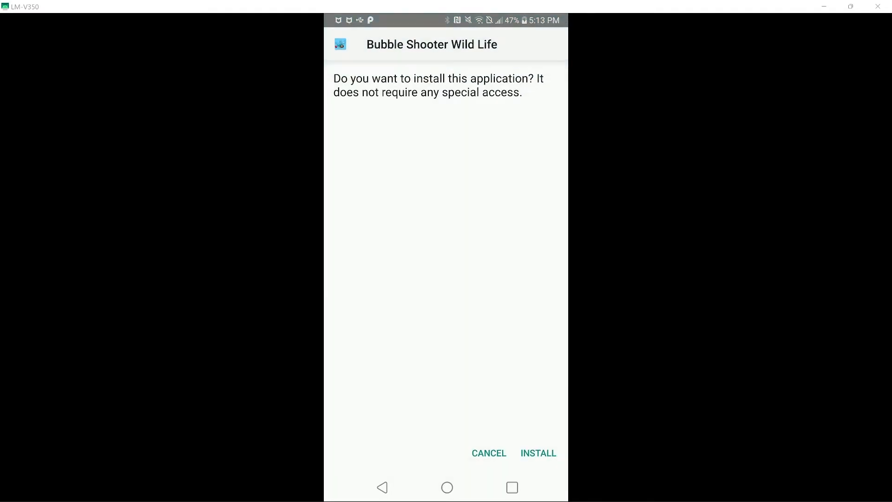
Step: Install Bubble Shooter Wild Life, then Astrology via Install anyway past Play Protect
left_click(538, 453)
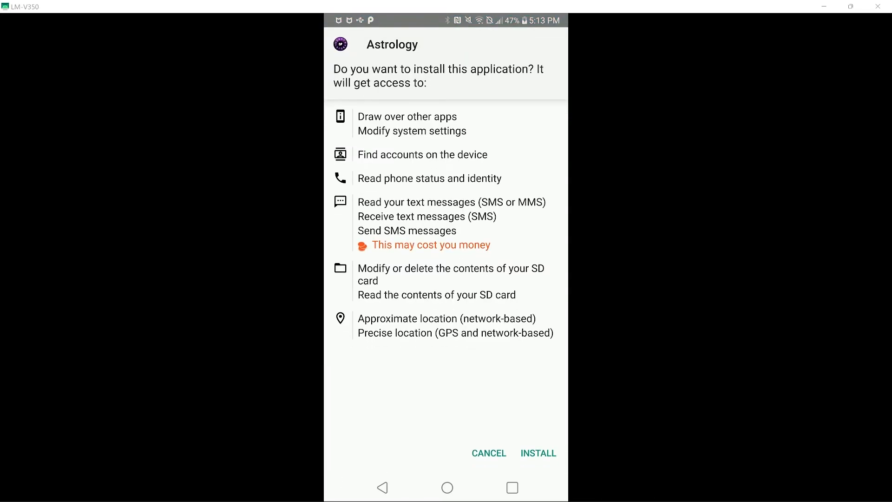
left_click(537, 453)
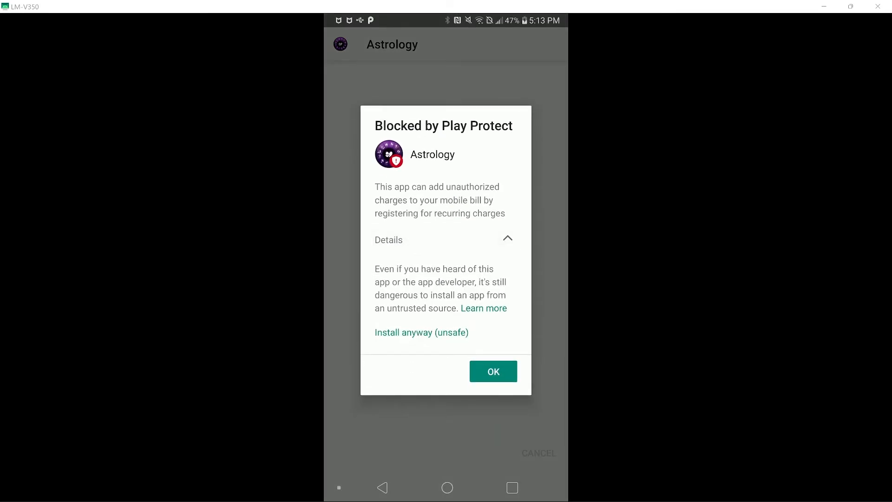
left_click(421, 332)
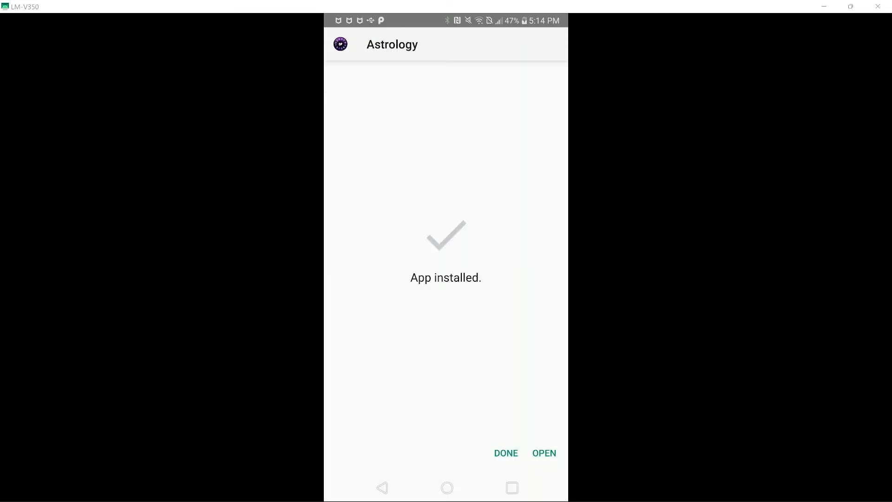
left_click(506, 454)
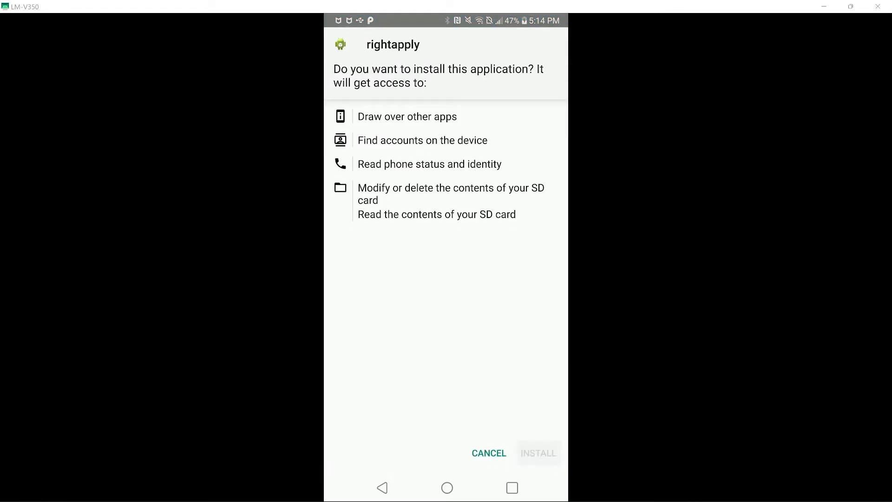
Step: Try installing rightapply, dismiss 'App not installed', and start installing 狂野飙车8
left_click(537, 453)
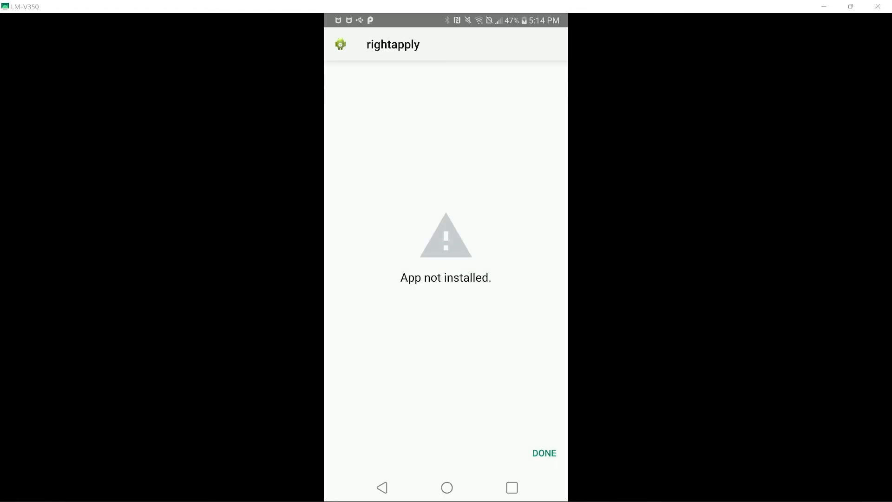
left_click(544, 454)
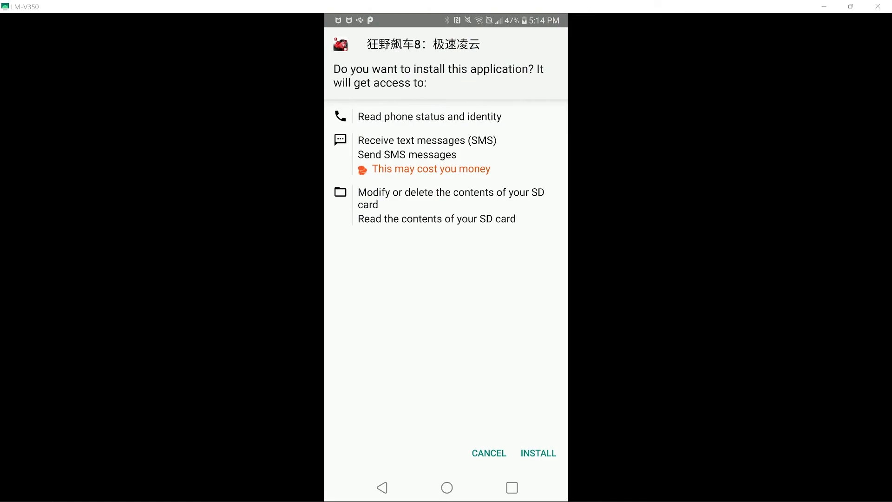
left_click(538, 453)
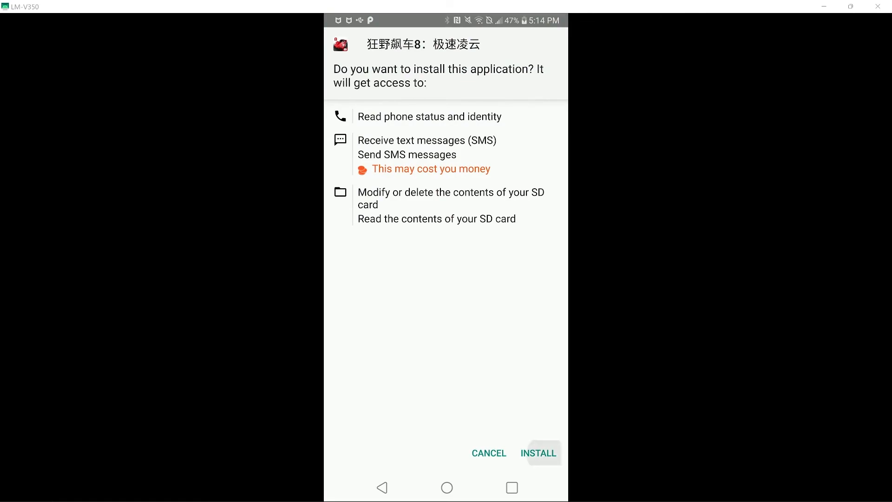
left_click(538, 453)
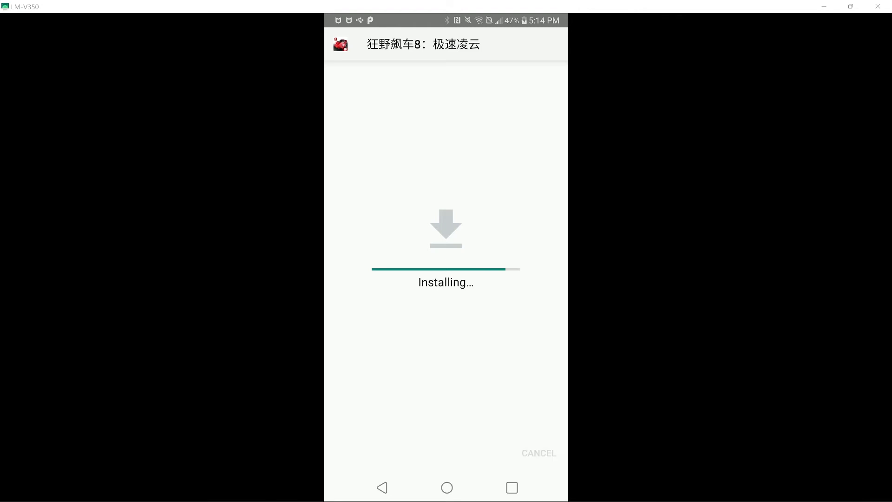